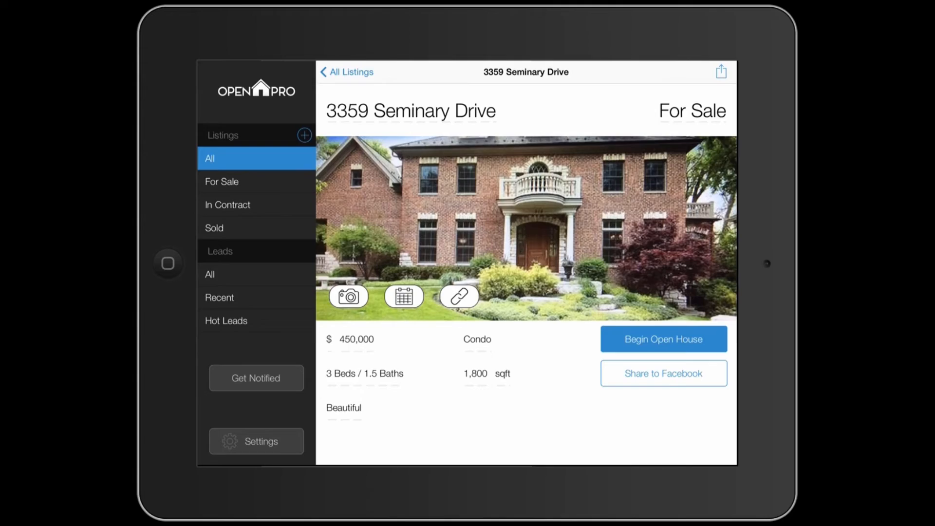
Start a new listing from the Listings sidebar, bringing up the address form.
left_click(304, 135)
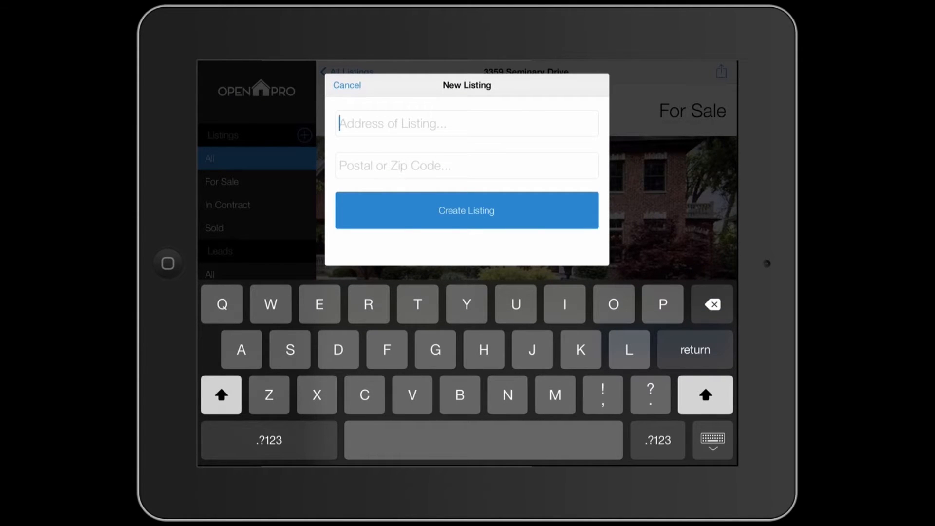
Create the listing with address '20 N Wacker' and zip code 60606.
type("20")
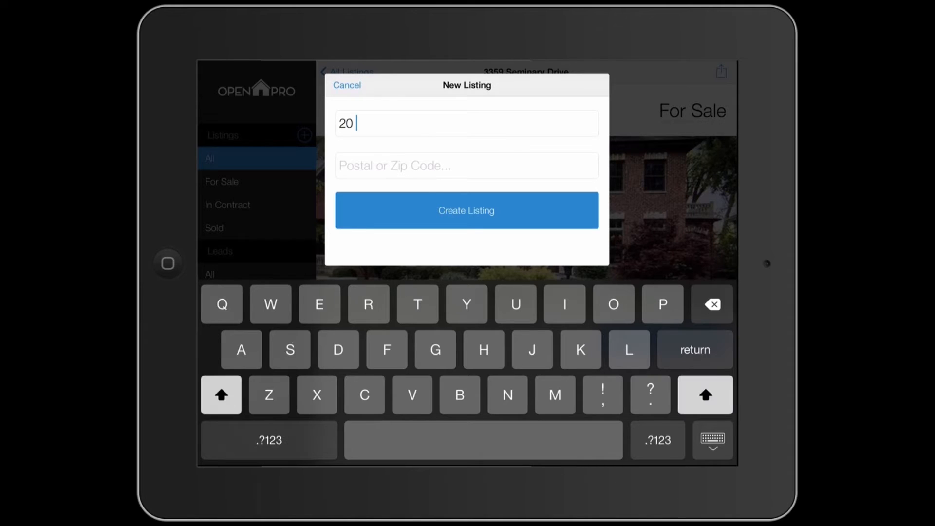
type("N Wacker")
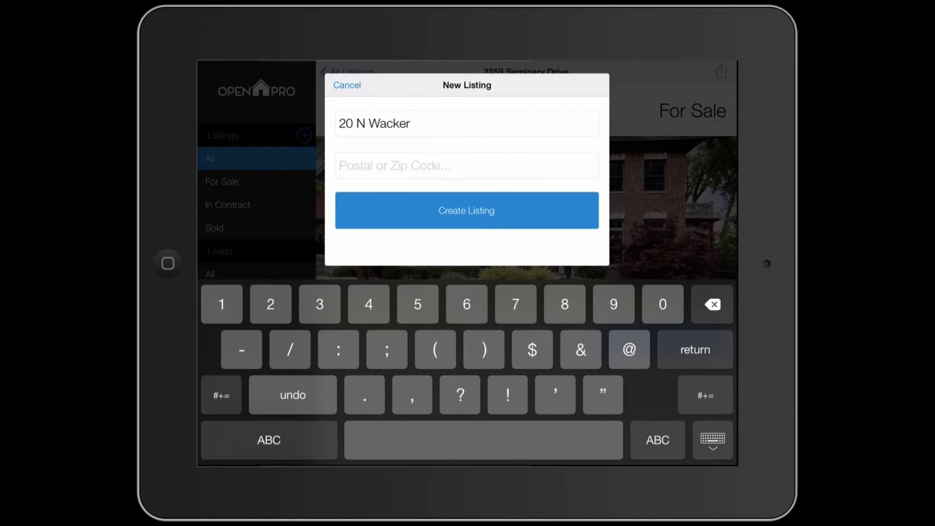
type("60606")
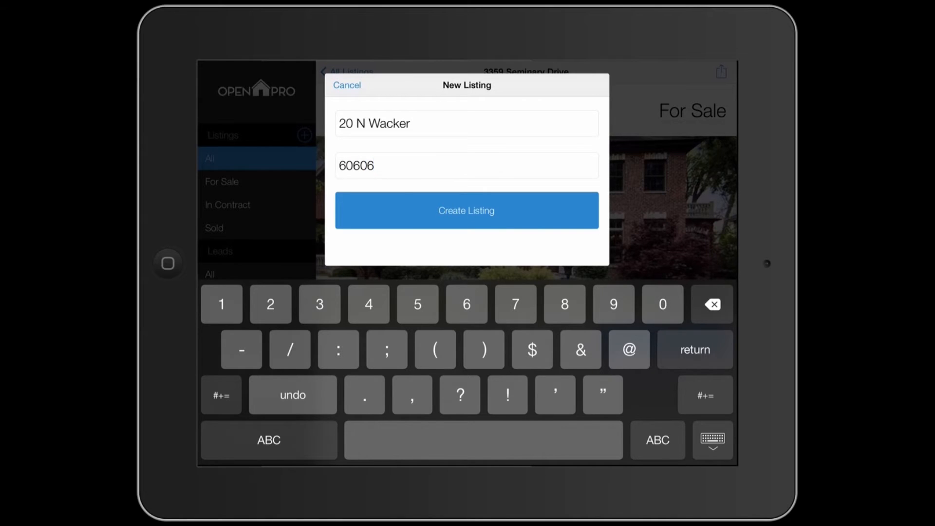
left_click(467, 211)
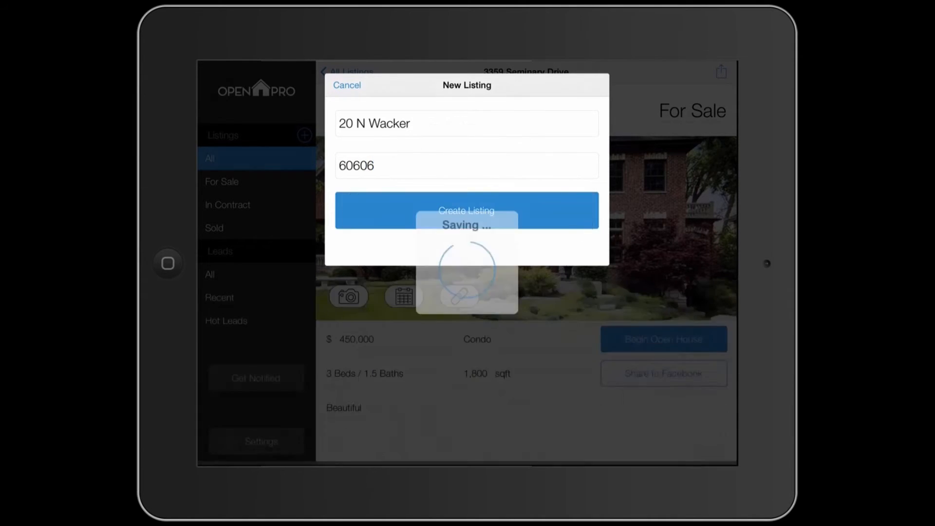
Set the listing price to $500,000 and confirm it.
left_click(466, 210)
type("500")
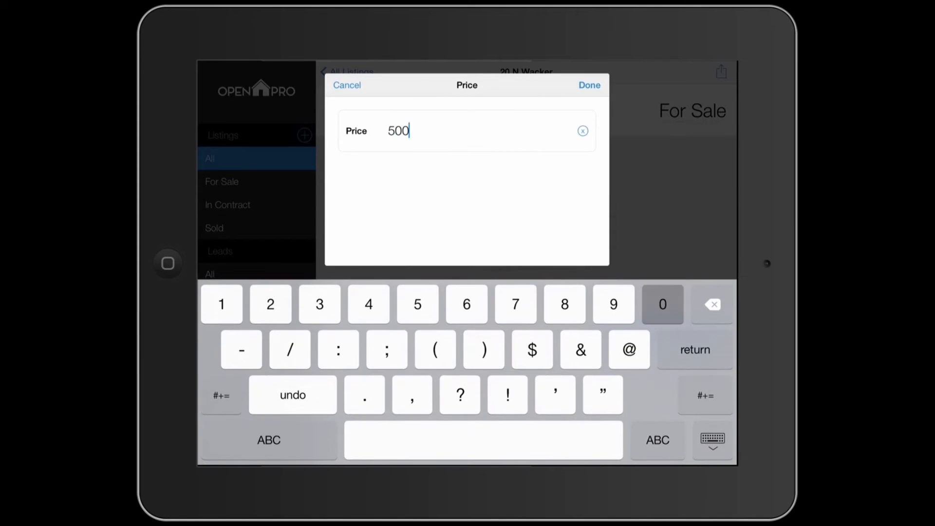
left_click(588, 85)
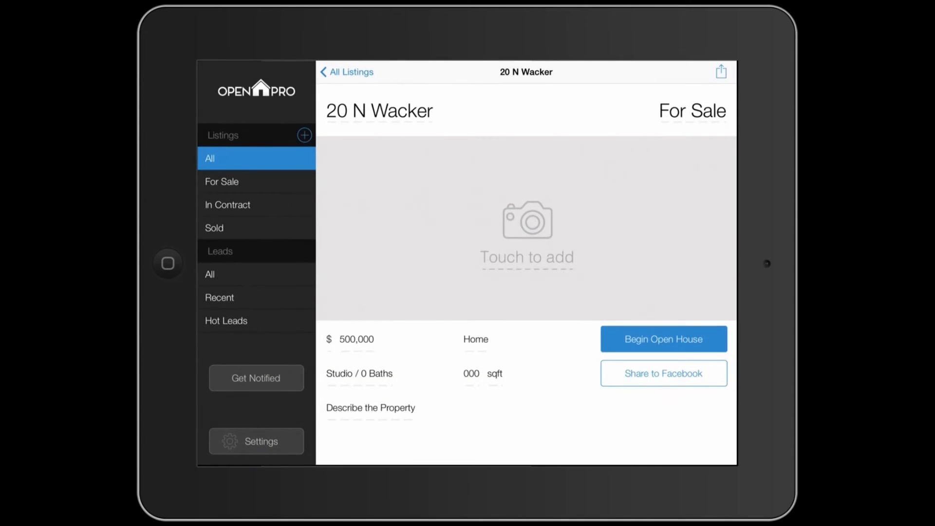
Set the listing to 2 beds and 1.5 baths via the picker.
left_click(359, 373)
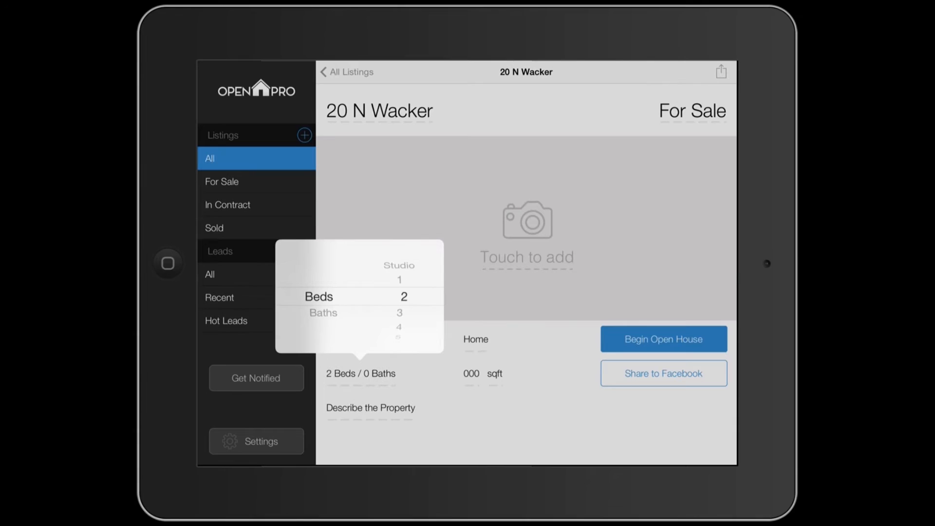
scroll("down", 3)
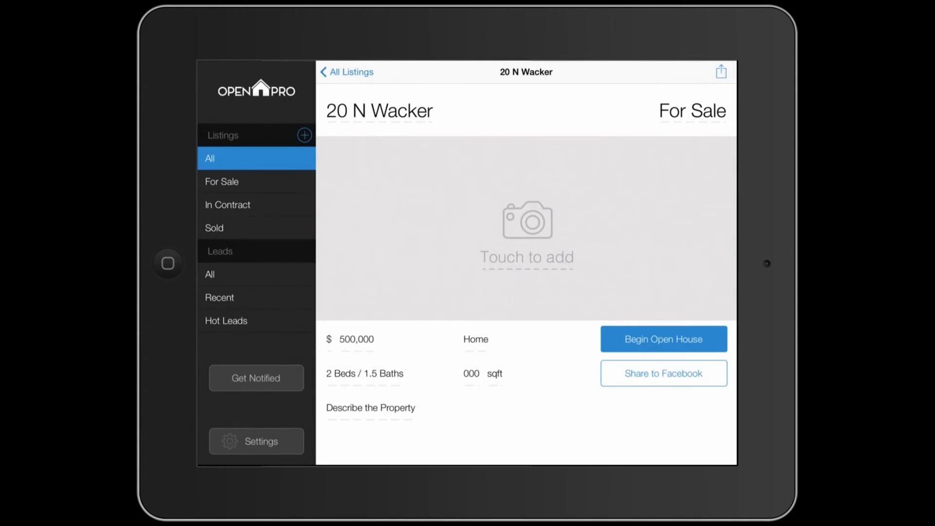
left_click(471, 373)
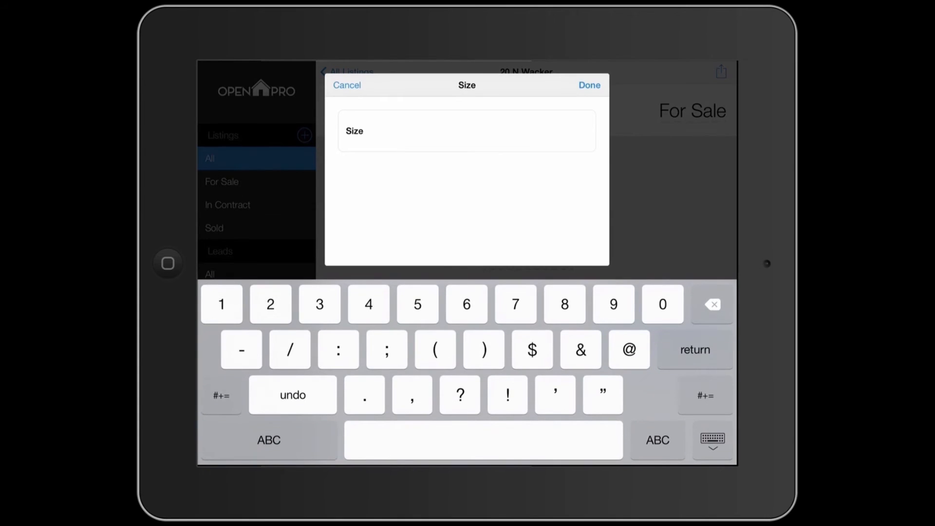
left_click(587, 85)
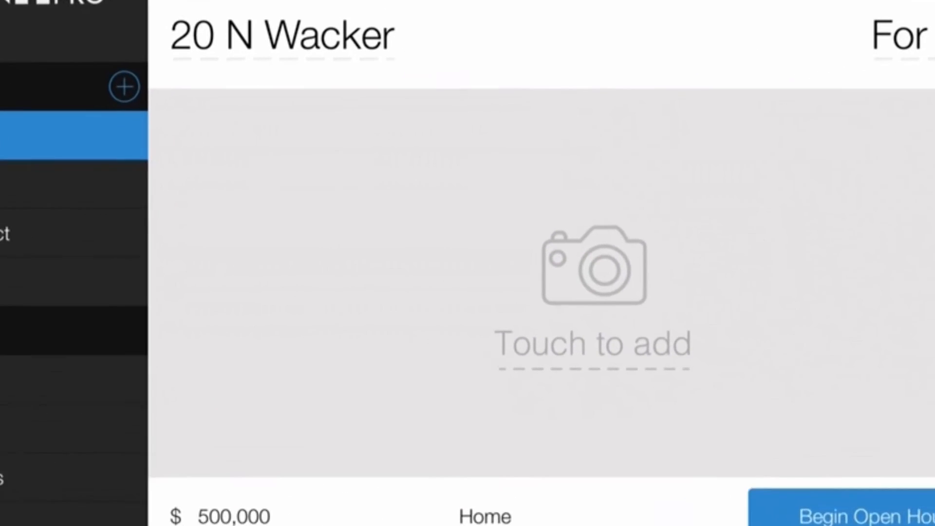
Begin adding a listing photo, bringing up the Photo Library / Camera choice.
left_click(591, 269)
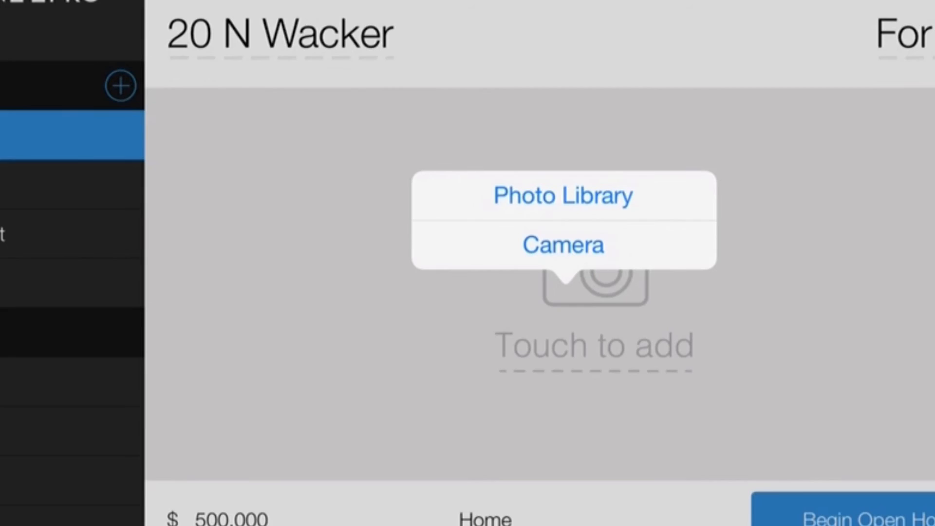